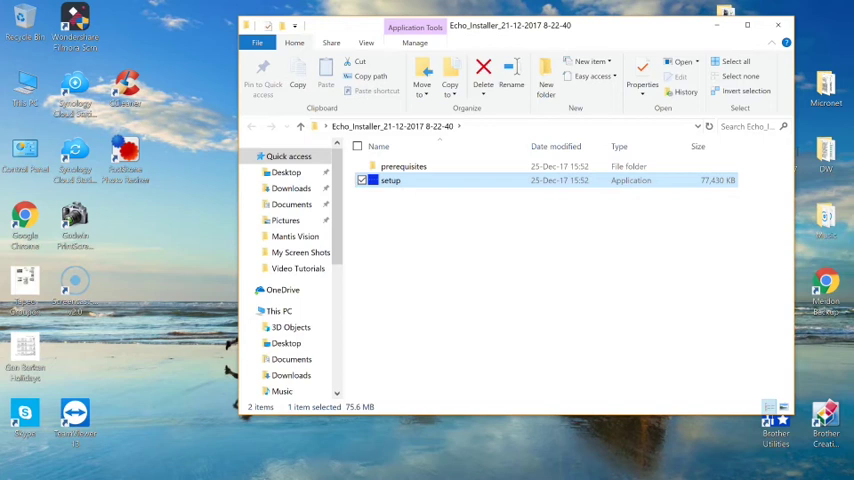
Launch the Echo setup application from the Echo_Installer folder.
double_click(390, 180)
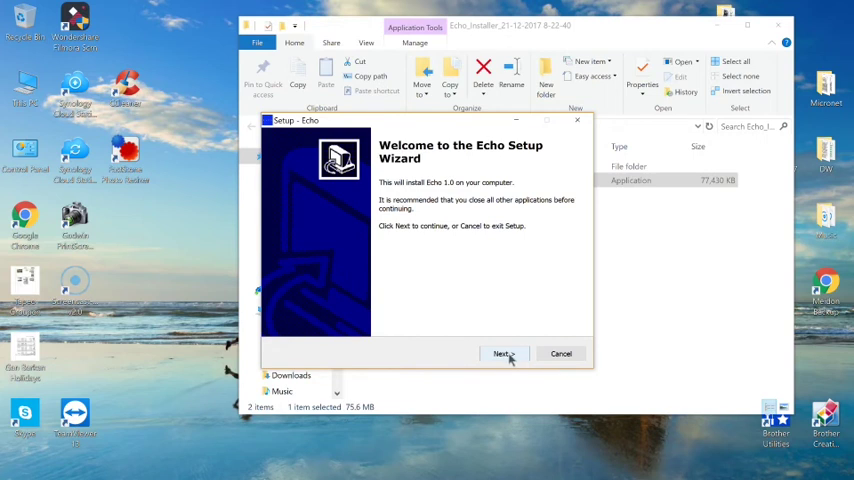
Pass the welcome page and keep the default Echo install folder.
click(502, 353)
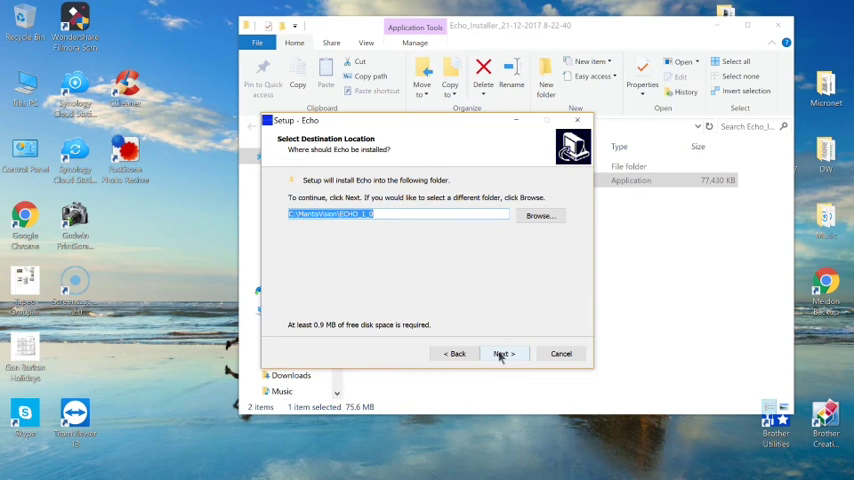
click(503, 353)
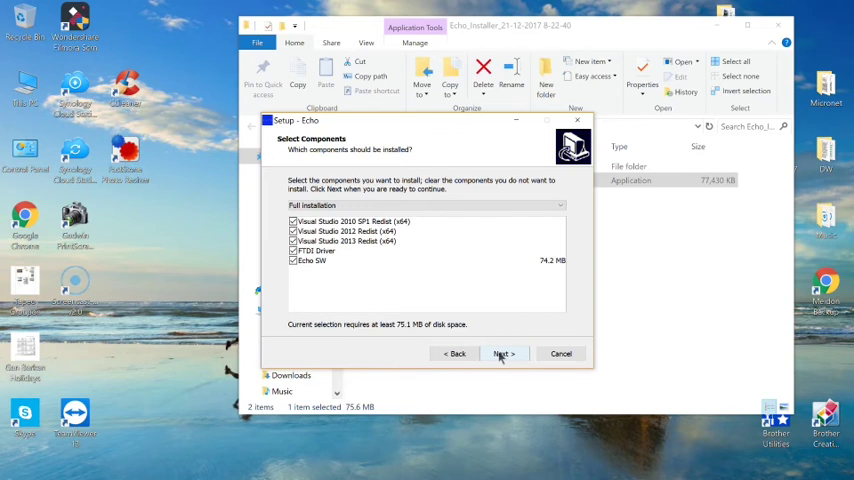
Keep all components, the default Start Menu folder, and no desktop icon.
click(503, 353)
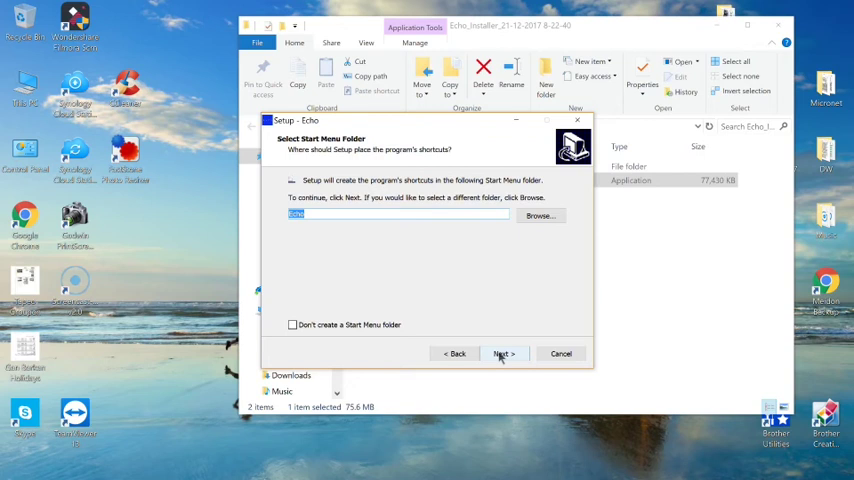
click(503, 353)
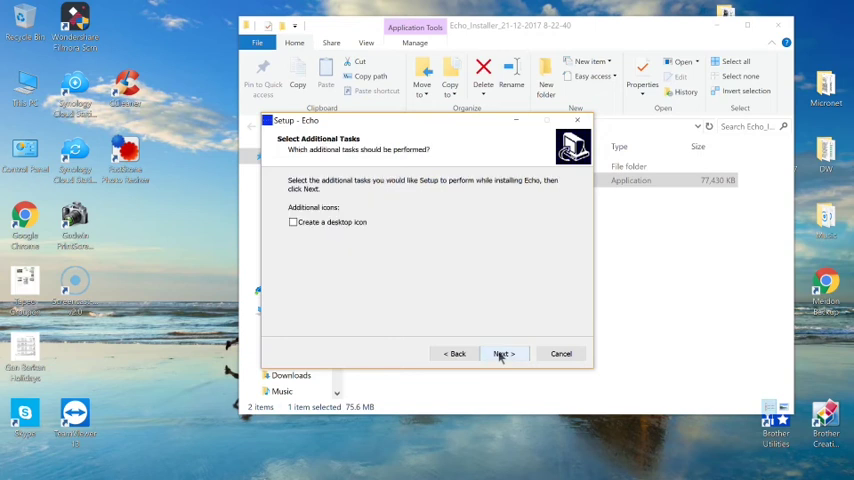
click(503, 353)
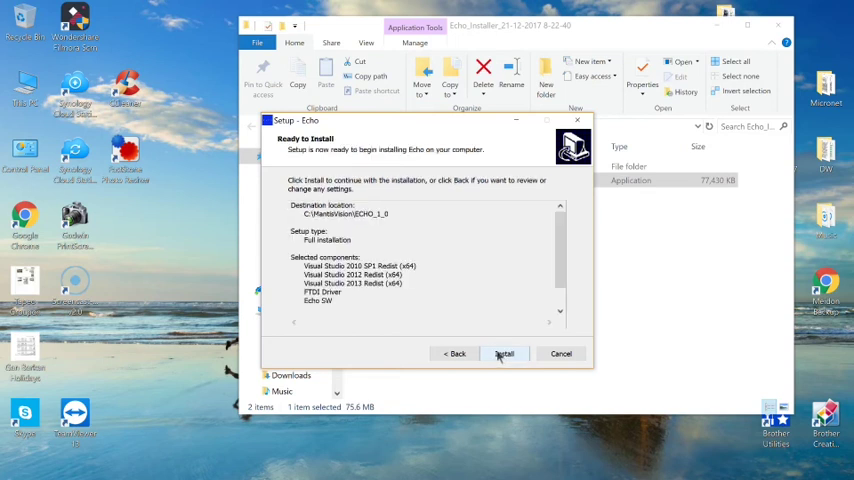
Install Echo, accepting the FTDI driver license and completing the driver wizard.
click(504, 353)
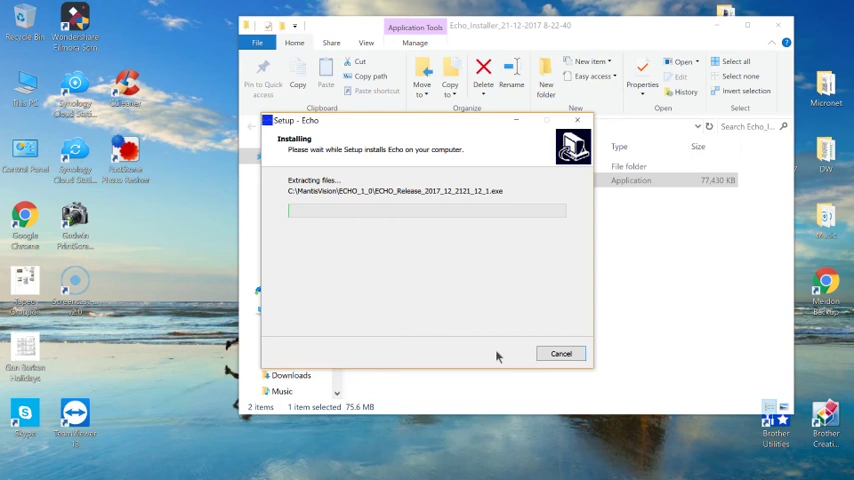
mouse_move(497, 356)
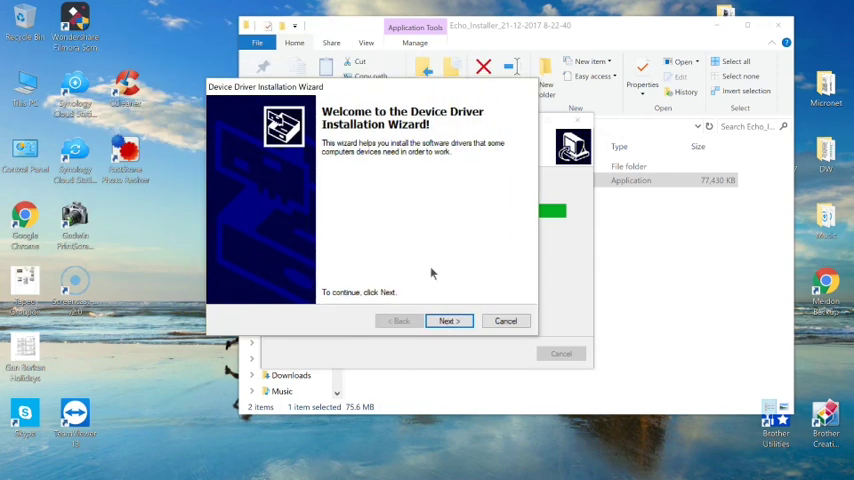
click(448, 320)
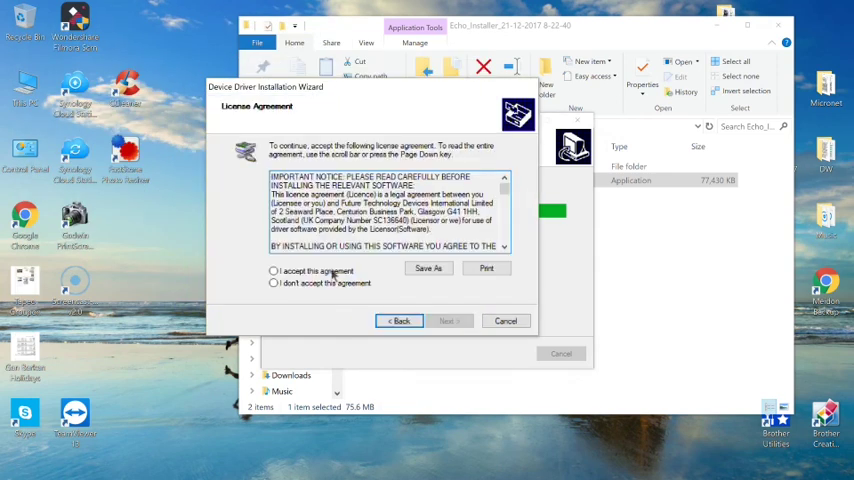
click(446, 320)
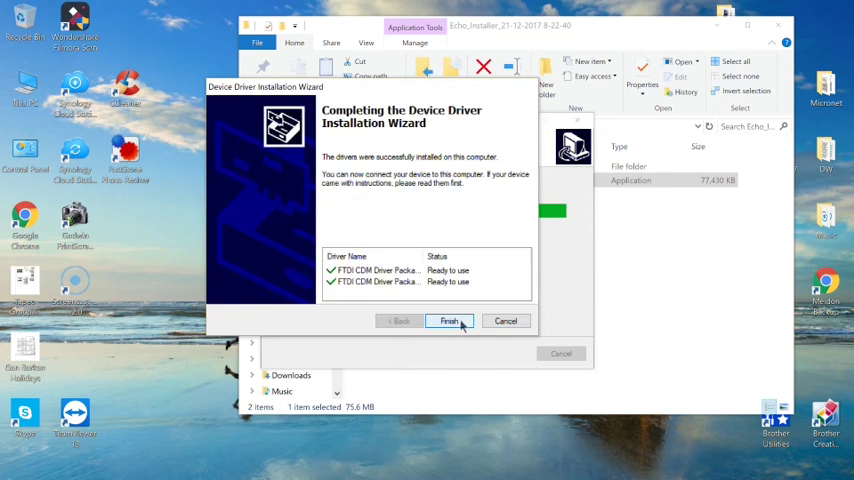
click(449, 320)
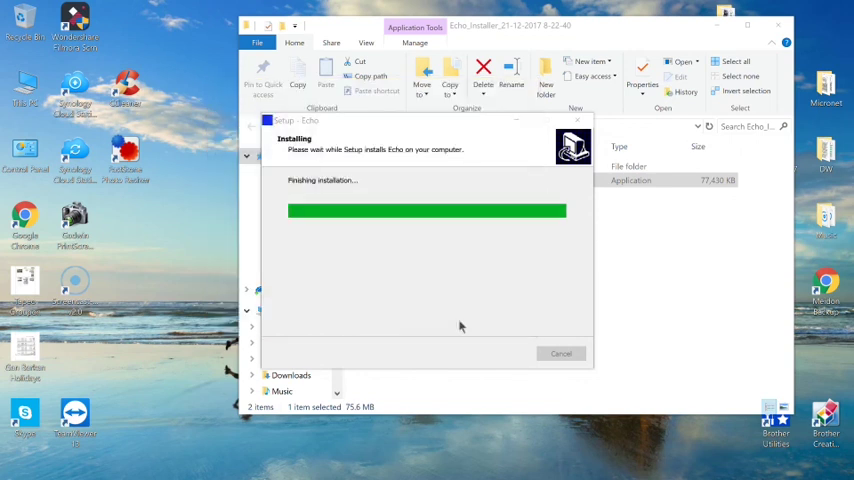